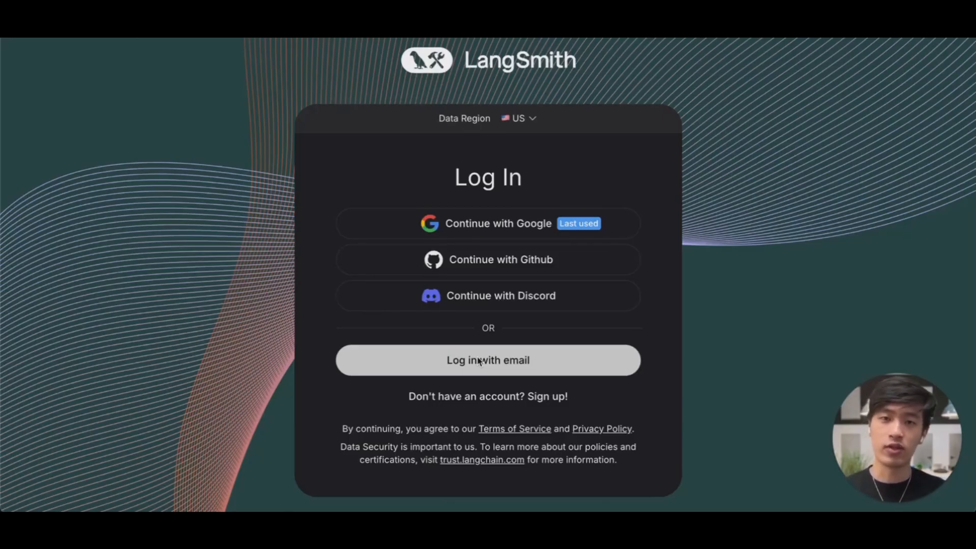
pyautogui.moveTo(445, 235)
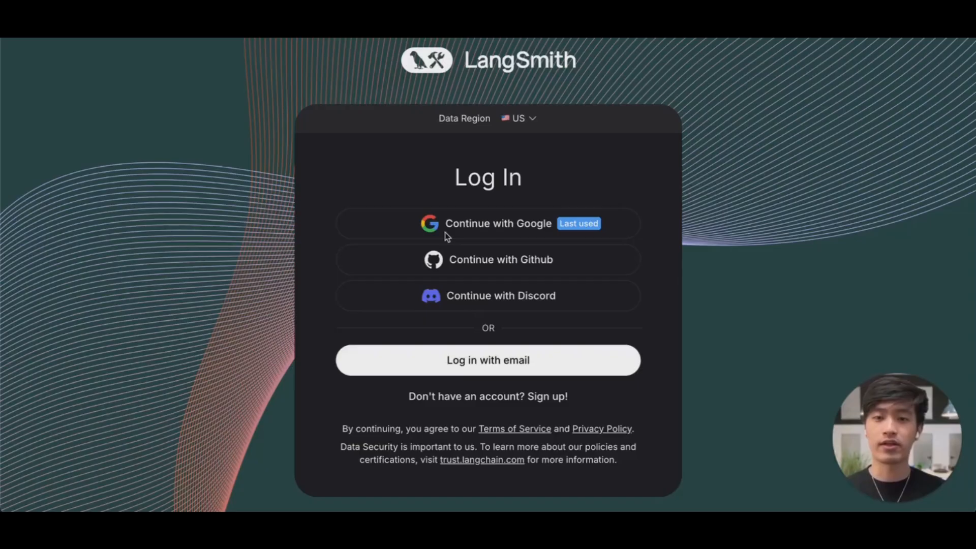
# Step: Sign in to LangSmith via Google using the work account, landing on the Personal workspace home
pyautogui.click(487, 222)
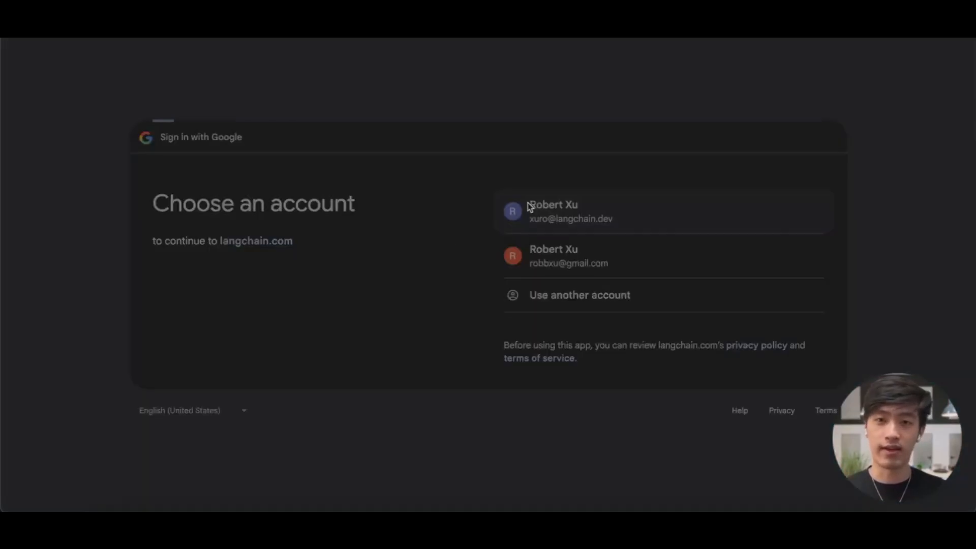
pyautogui.click(553, 211)
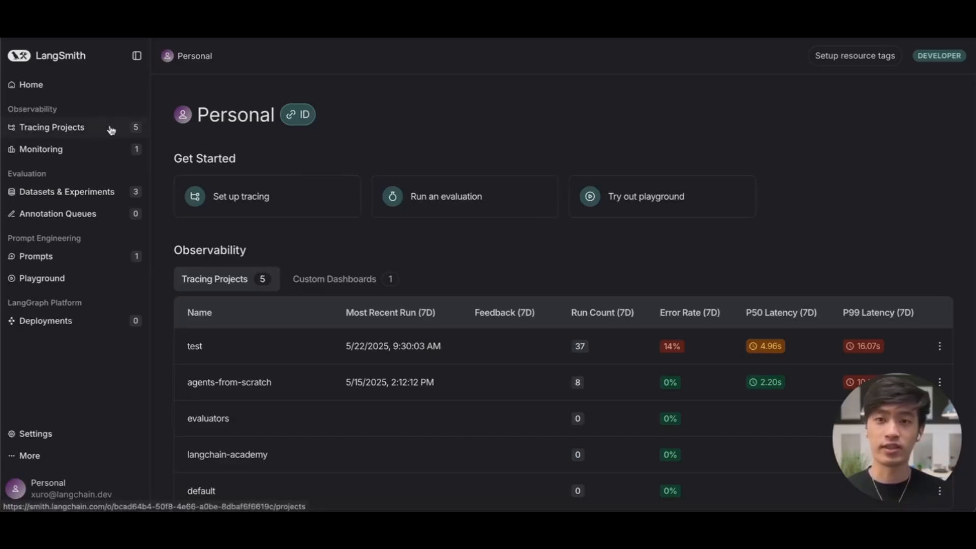
# Step: Go to the Tracing Projects page listing the five projects with run counts and latency
pyautogui.click(51, 127)
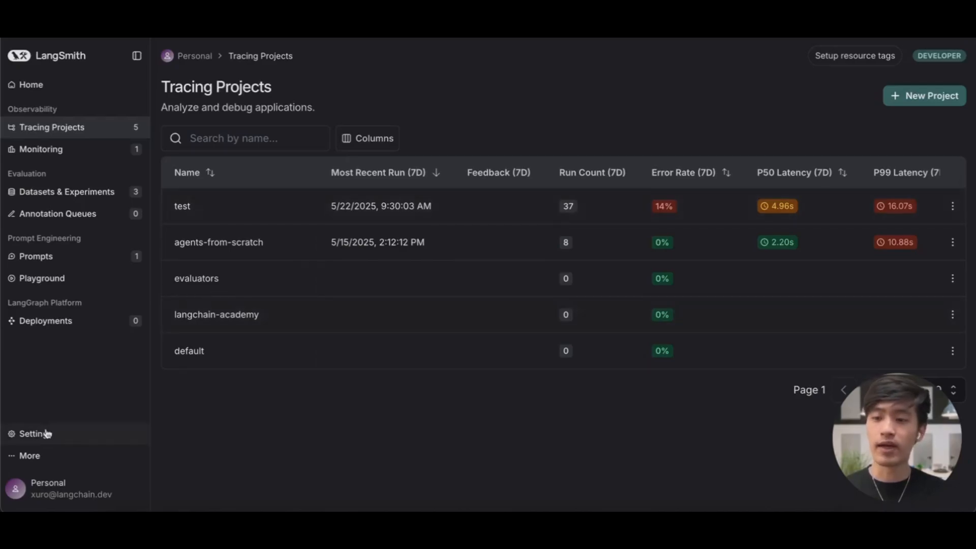
# Step: From Settings' API Keys page, start the Create API Key form with an empty description
pyautogui.click(35, 434)
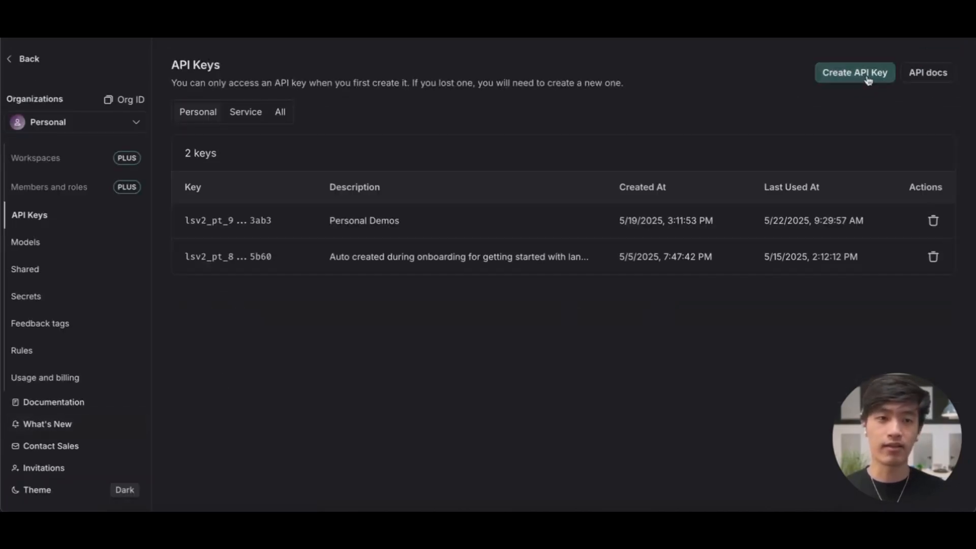
pyautogui.click(855, 72)
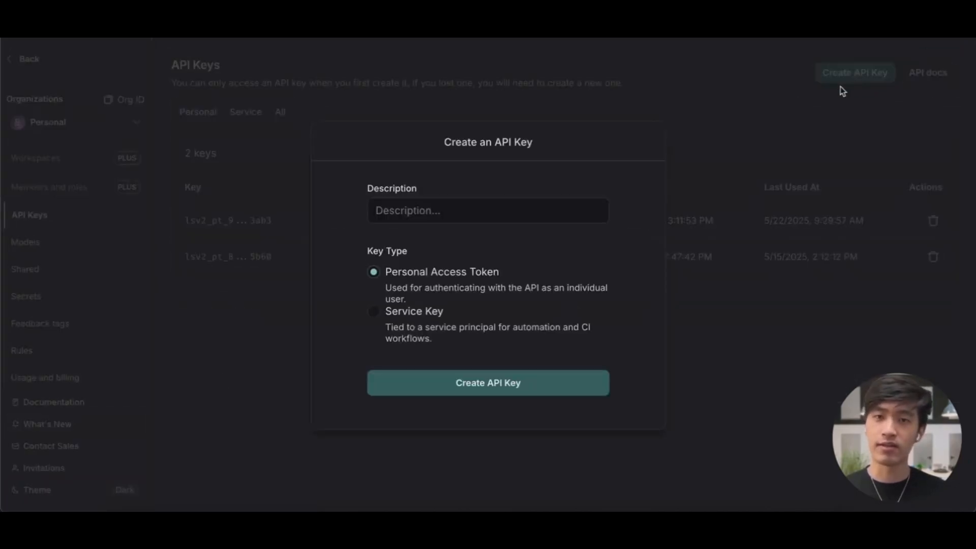
pyautogui.moveTo(381, 235)
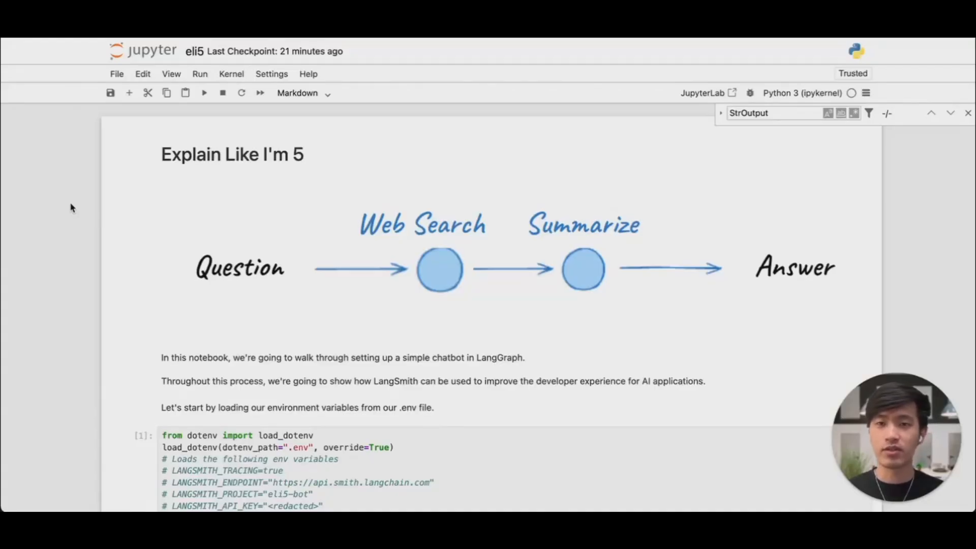
pyautogui.moveTo(254, 242)
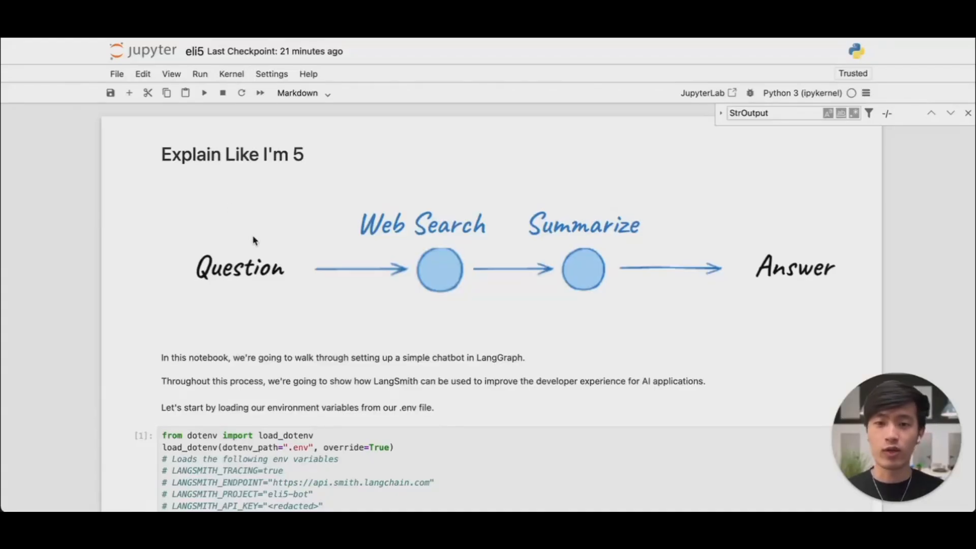
pyautogui.moveTo(395, 242)
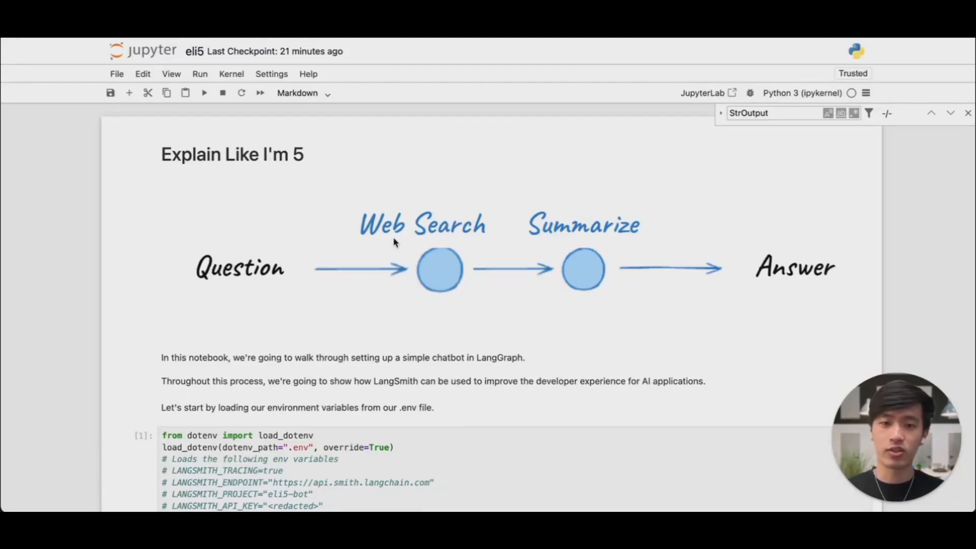
pyautogui.moveTo(591, 264)
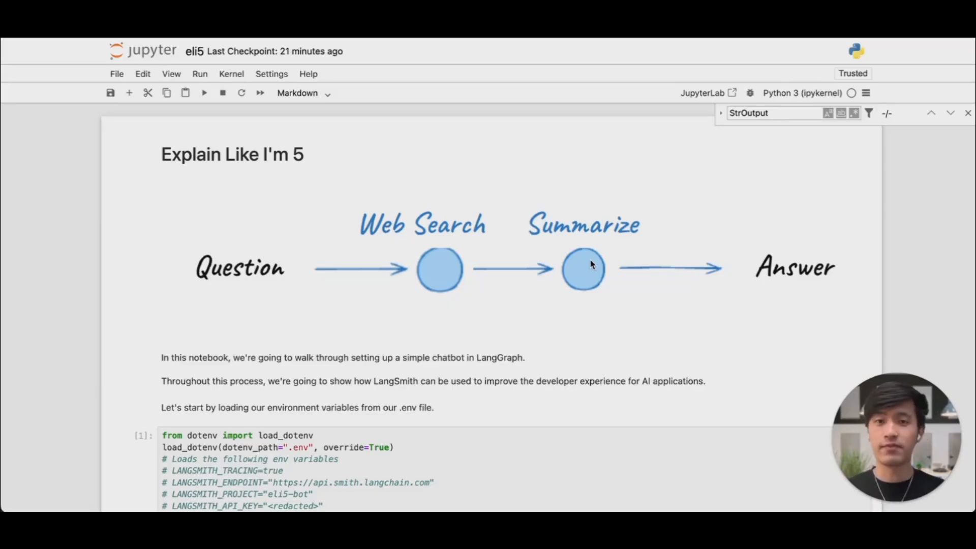
pyautogui.moveTo(704, 267)
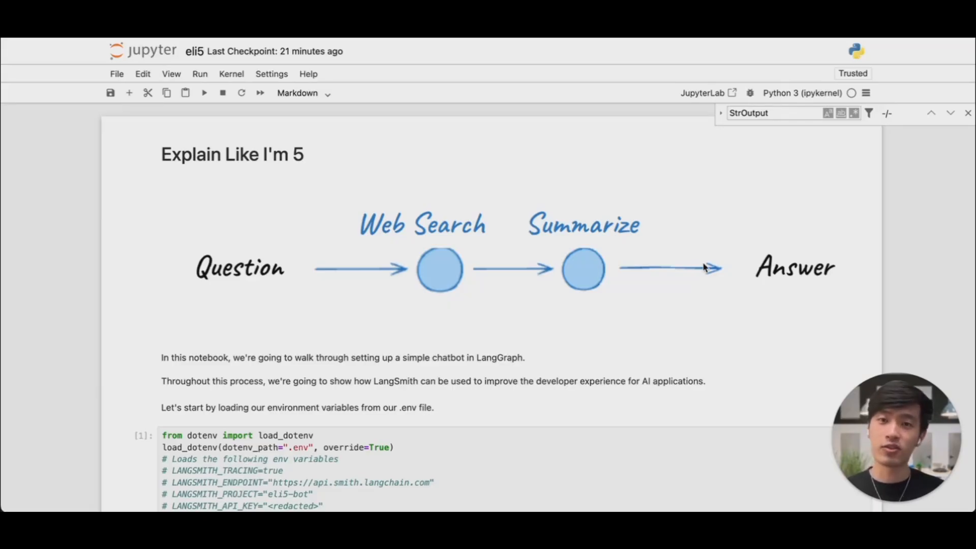
pyautogui.moveTo(740, 281)
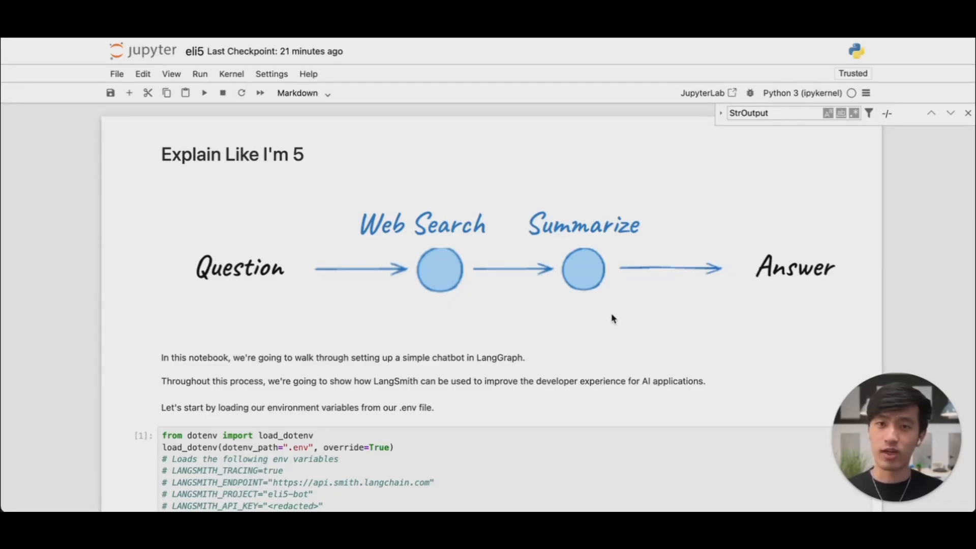
pyautogui.scroll(-3)
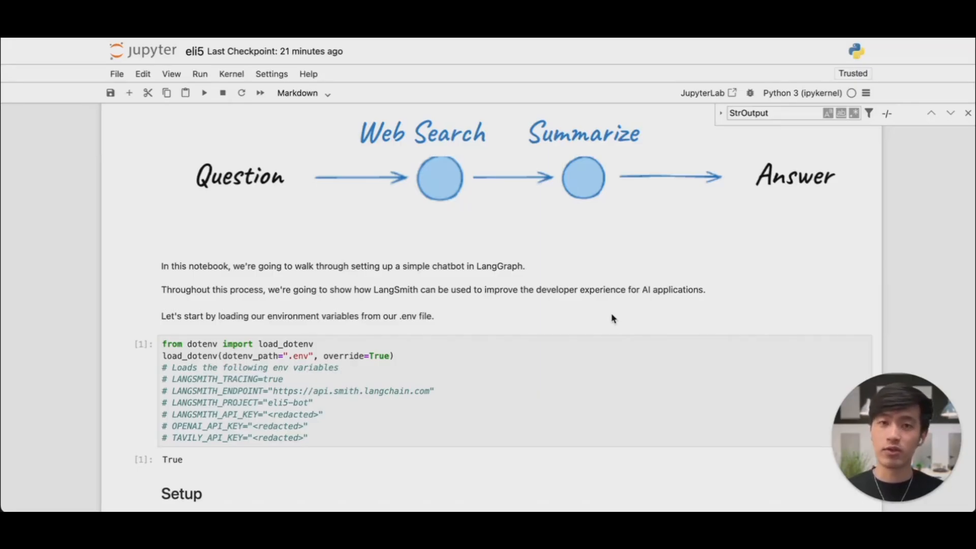
pyautogui.moveTo(470, 270)
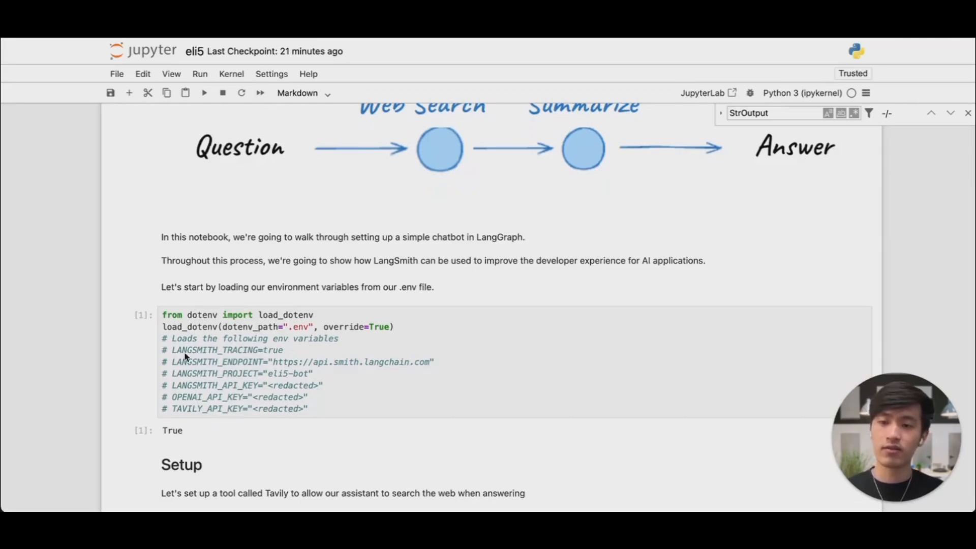
pyautogui.moveTo(223, 398)
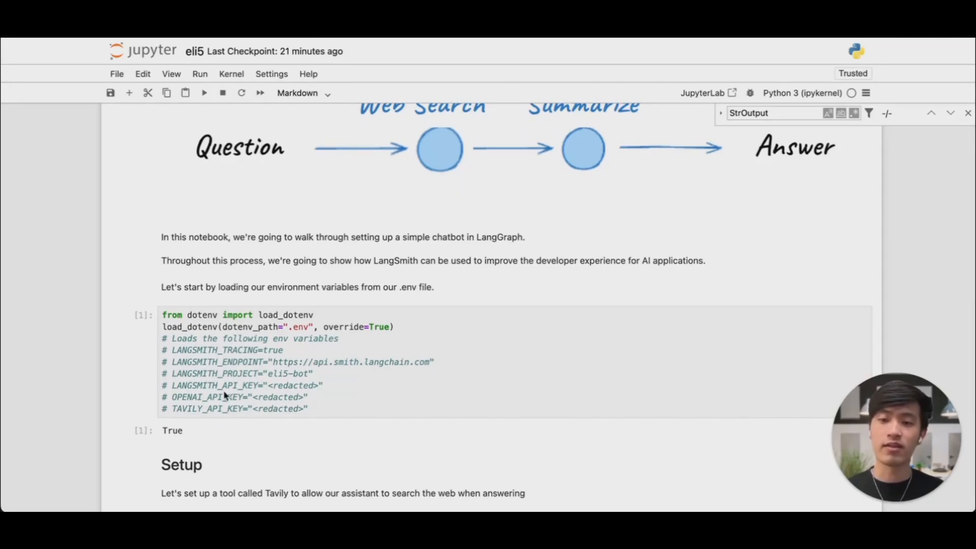
pyautogui.moveTo(268, 397)
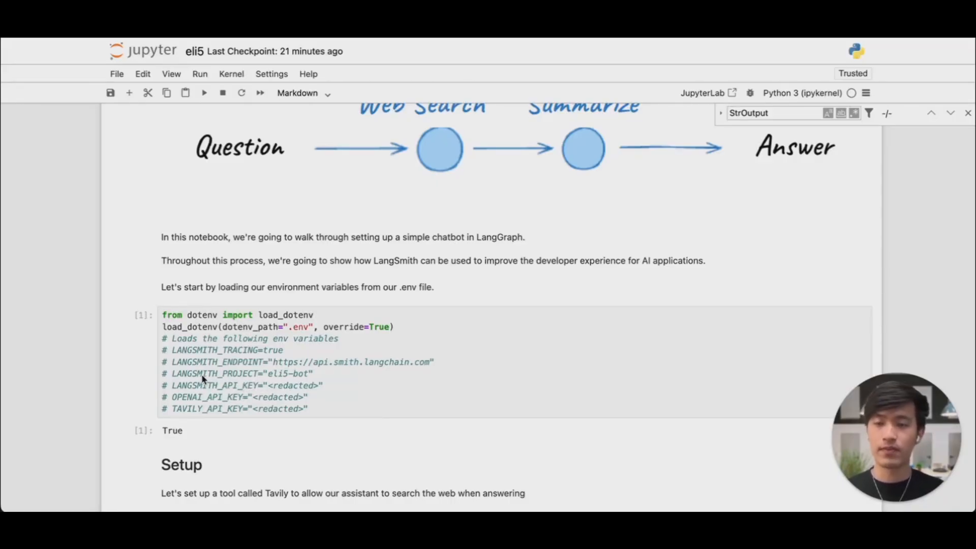
pyautogui.moveTo(255, 362)
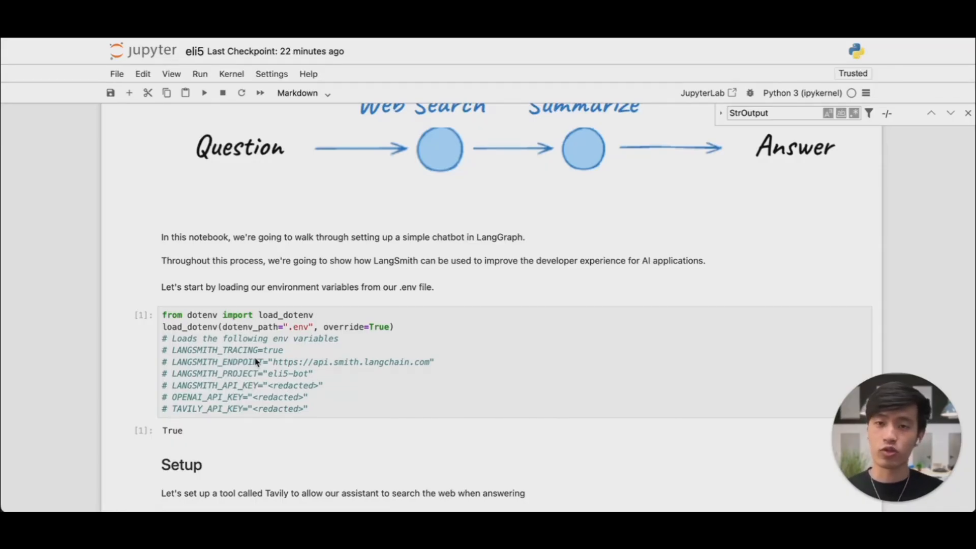
# Step: Scroll the eli5 notebook down to the Setup section with the Tavily web search tool cell
pyautogui.scroll(-3)
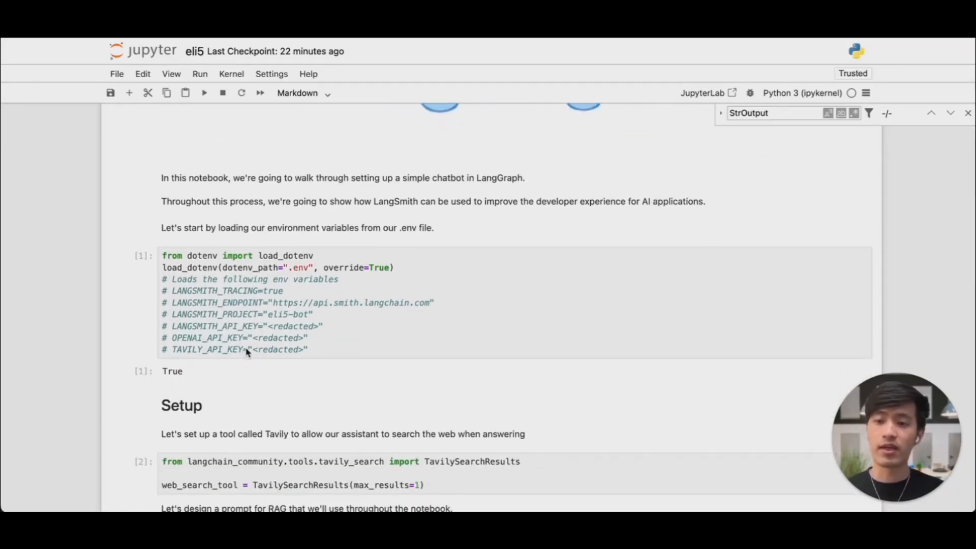
pyautogui.moveTo(290, 342)
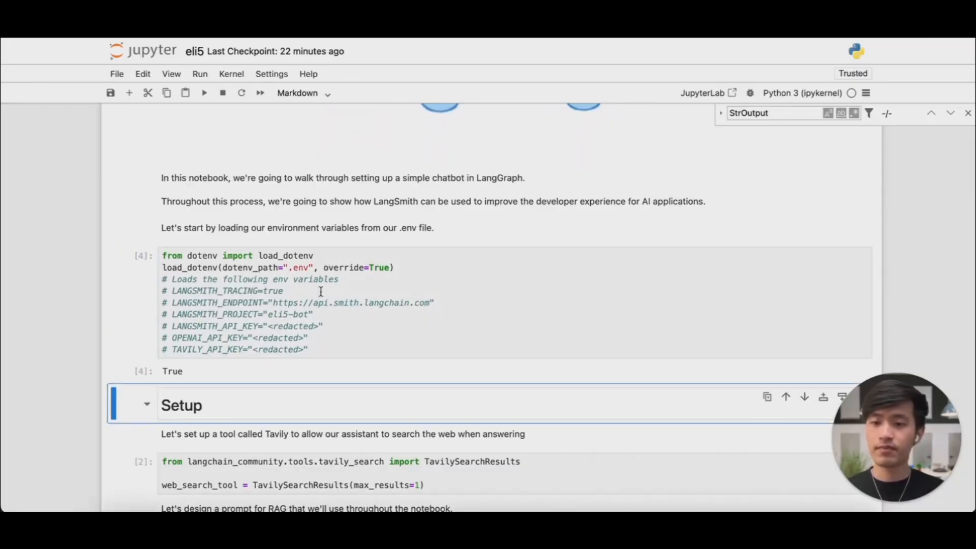
# Step: Scroll past the printed RAG prompt template to the traceable search and explain function definitions
pyautogui.scroll(-3)
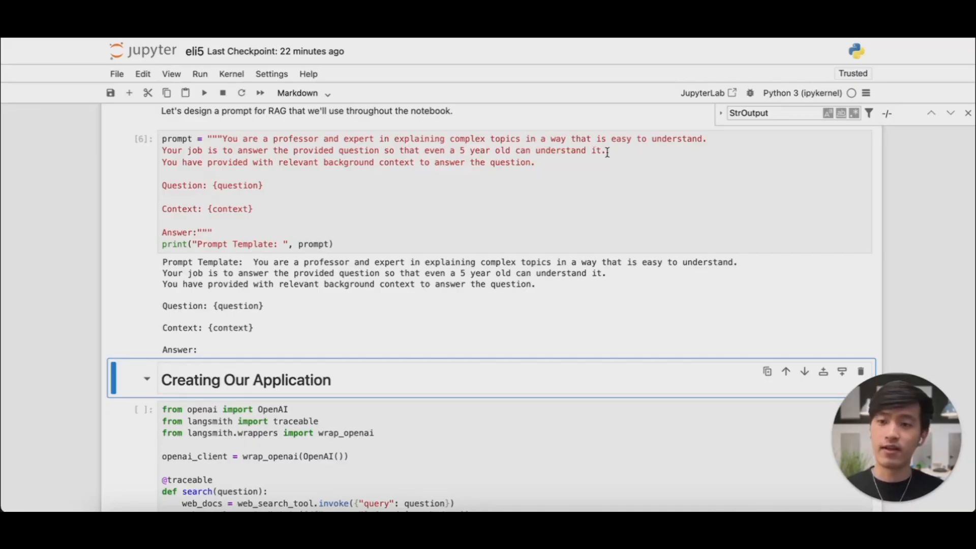
pyautogui.moveTo(390, 151)
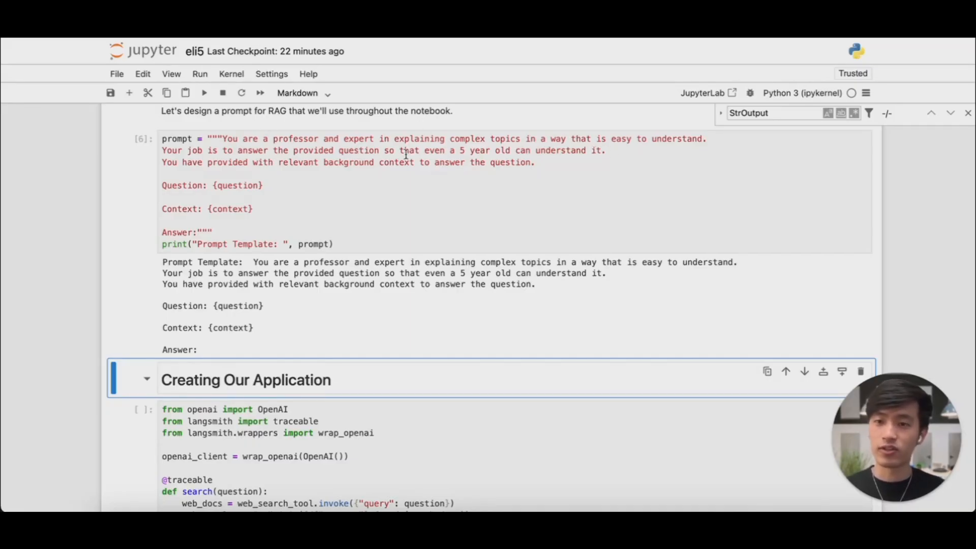
pyautogui.scroll(-3)
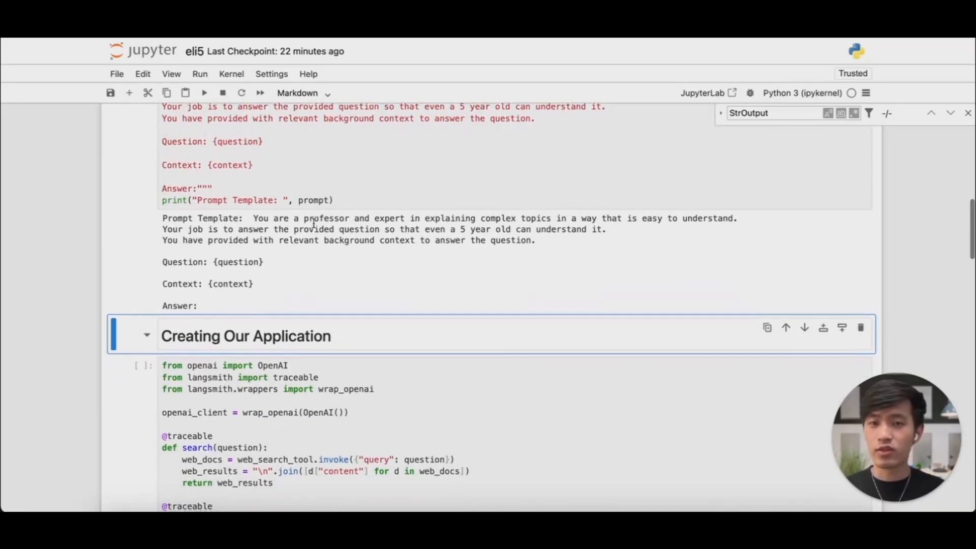
pyautogui.scroll(-3)
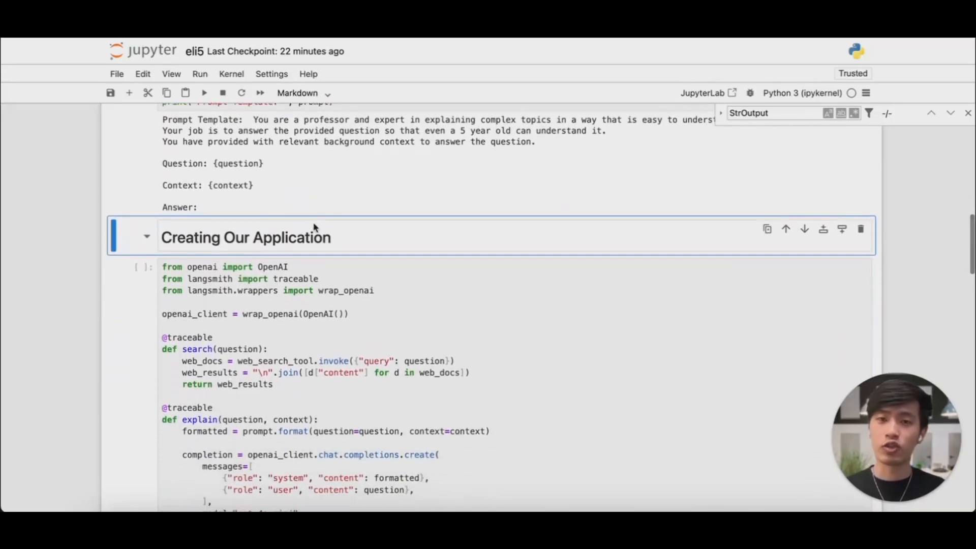
# Step: Scroll through the traceable functions to the test cell's printed complexity economics explanation
pyautogui.scroll(-3)
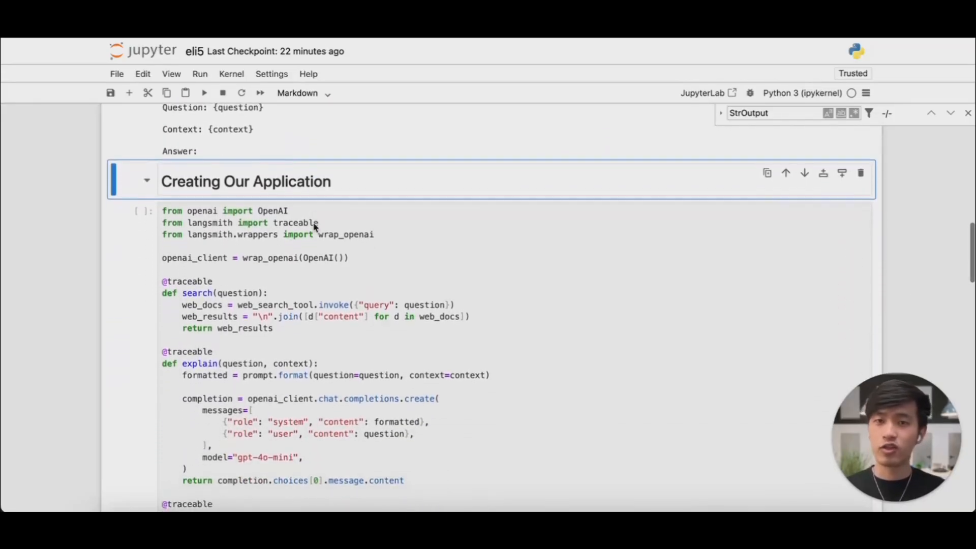
pyautogui.scroll(-3)
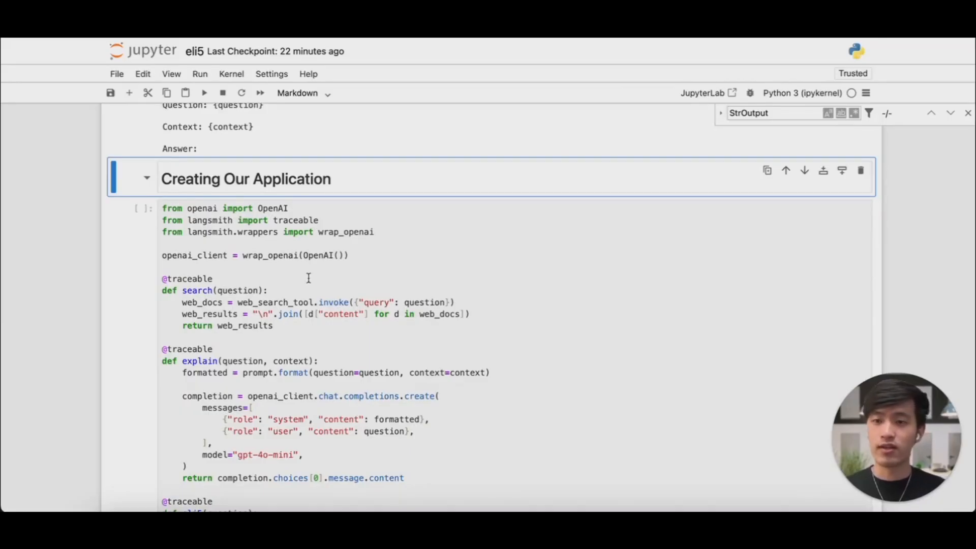
pyautogui.scroll(-3)
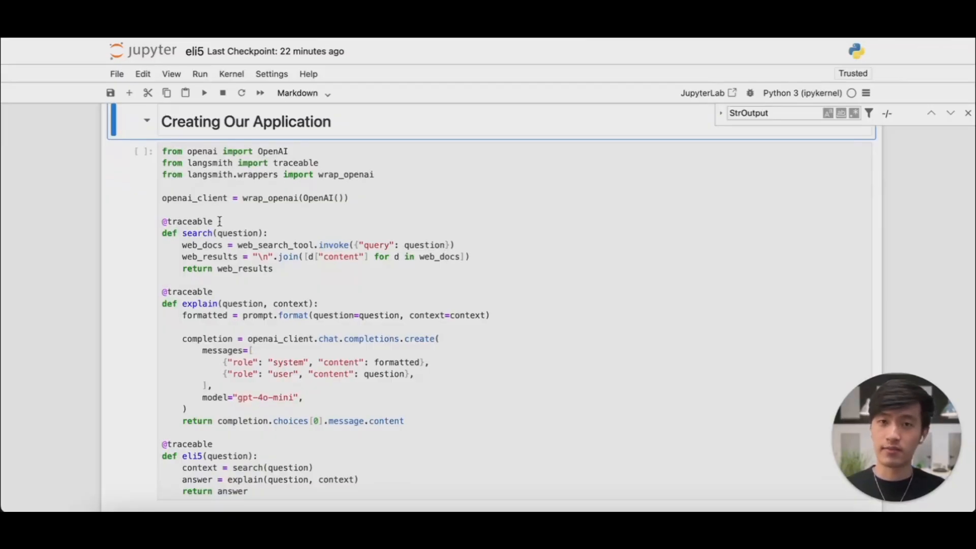
pyautogui.scroll(-3)
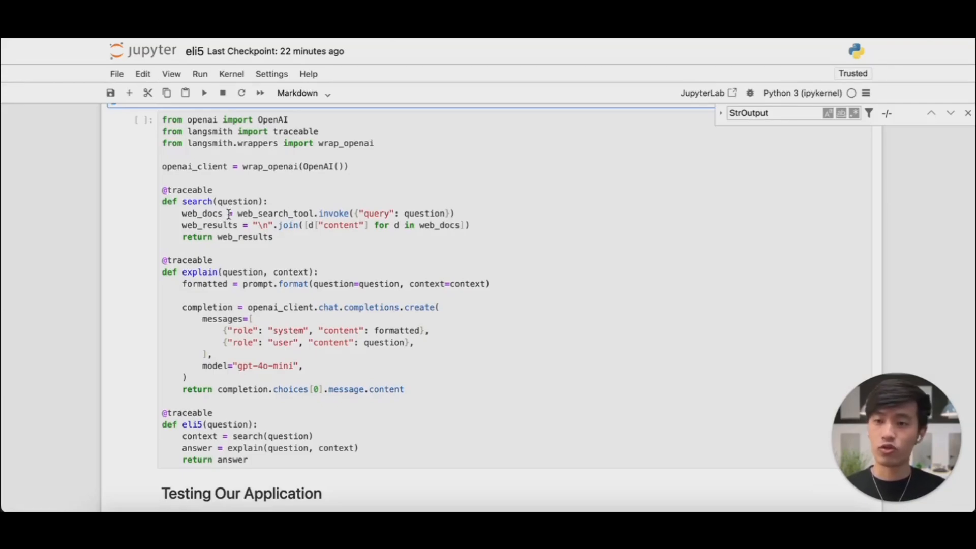
pyautogui.moveTo(256, 317)
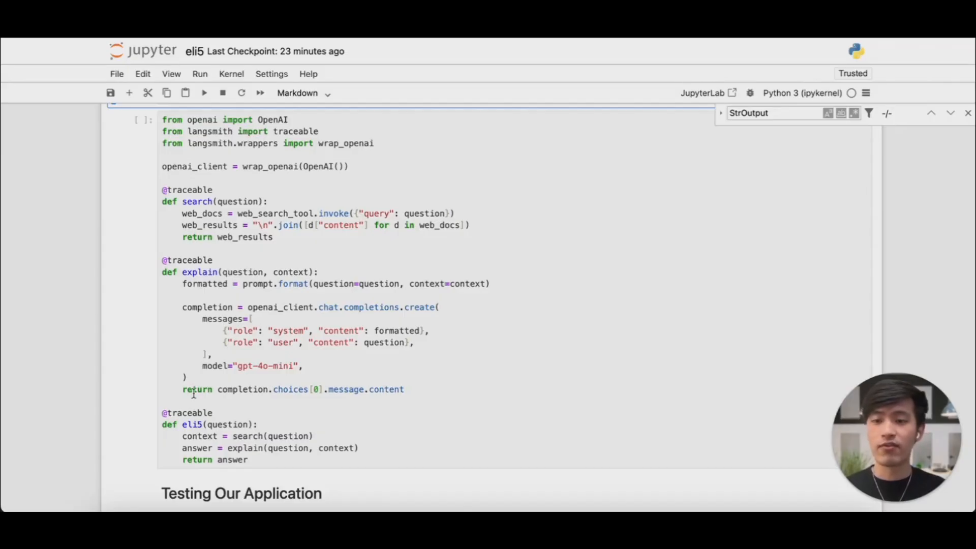
pyautogui.scroll(-3)
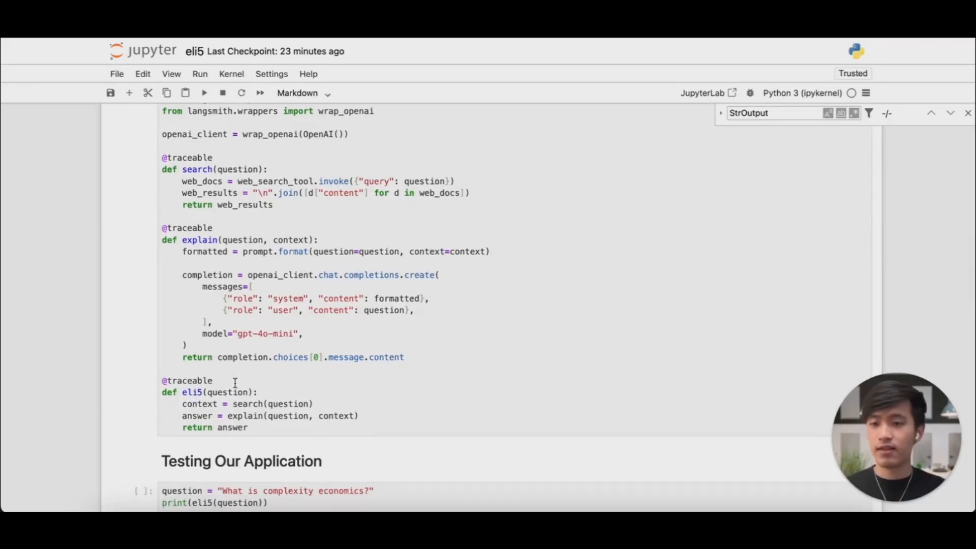
pyautogui.scroll(-3)
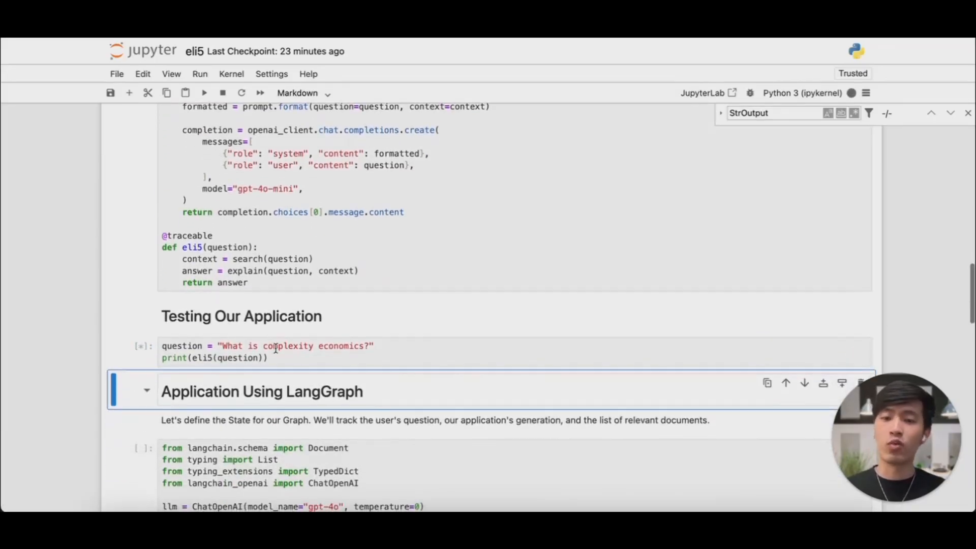
pyautogui.scroll(-3)
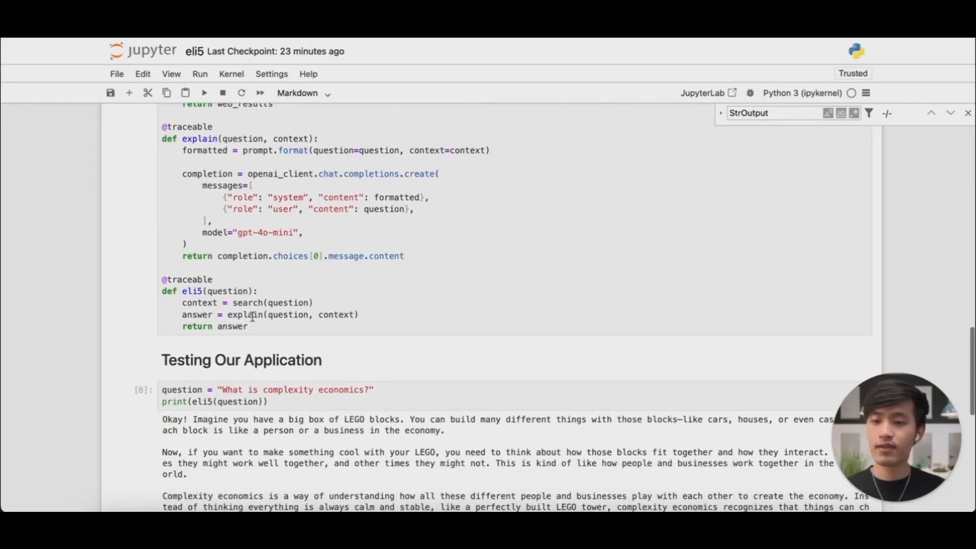
pyautogui.scroll(-3)
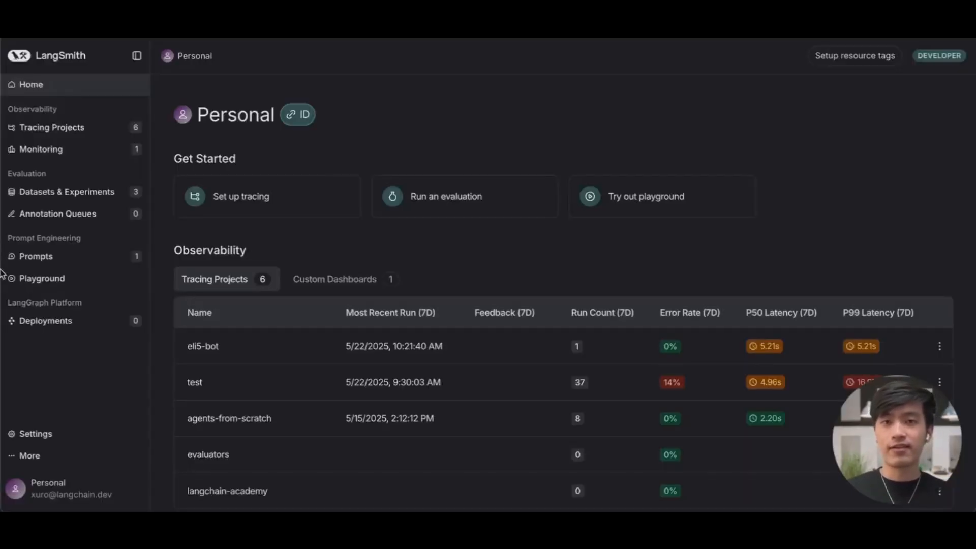
pyautogui.moveTo(88, 131)
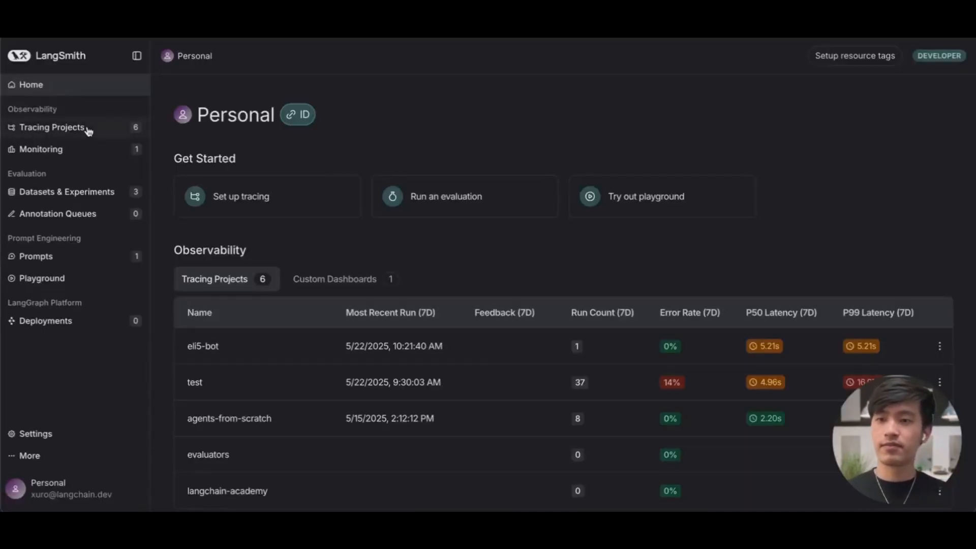
# Step: From Tracing Projects, enter the eli5-bot project showing its single successful eli5 root run
pyautogui.click(52, 127)
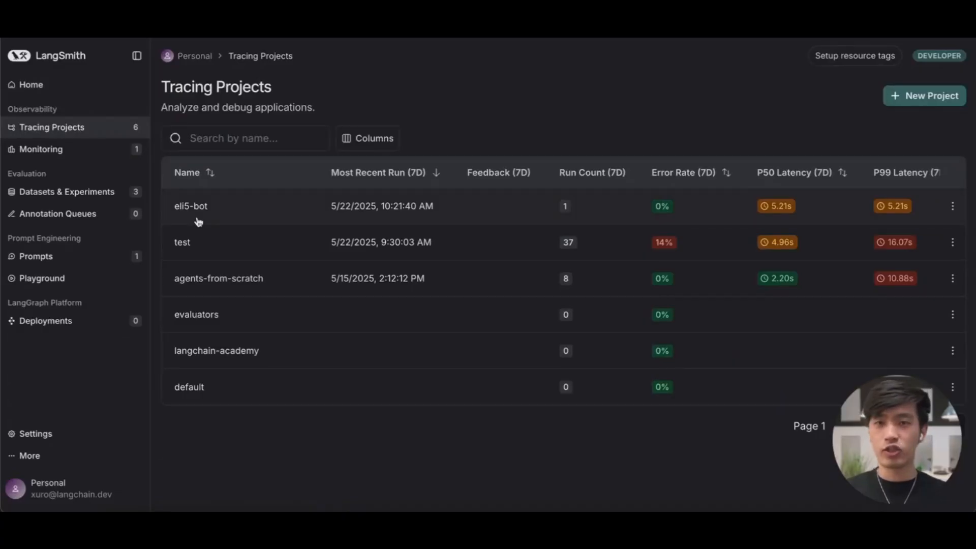
pyautogui.moveTo(211, 218)
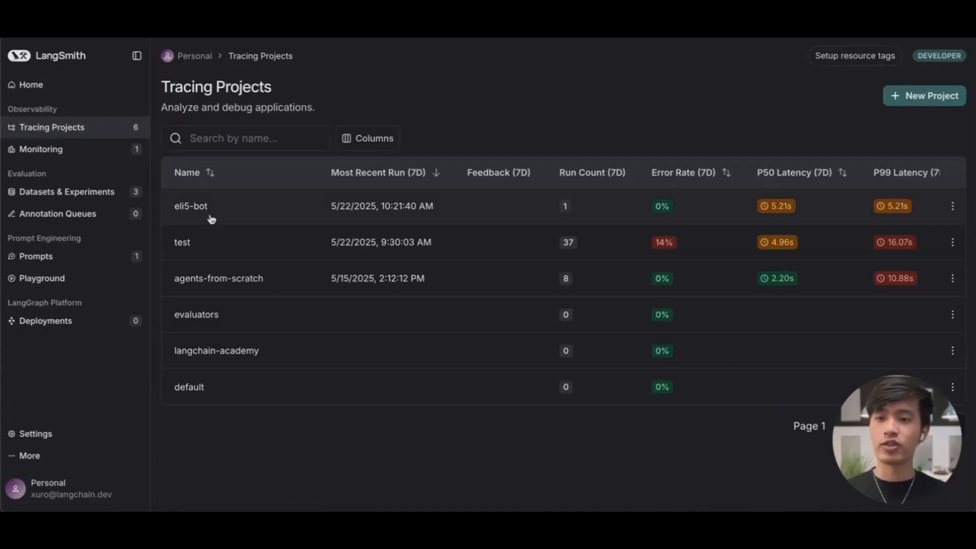
pyautogui.click(191, 206)
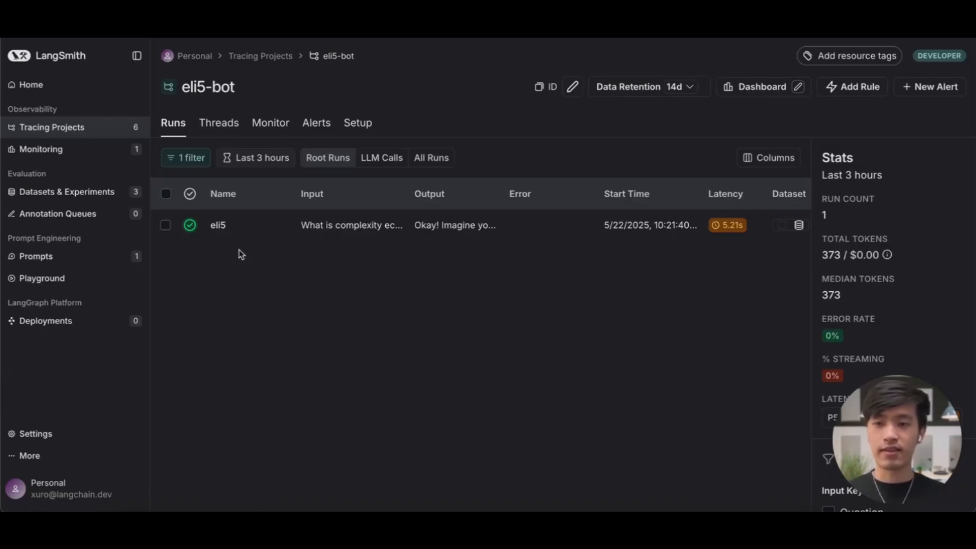
# Step: Select the eli5 run to reveal its trace with search and explain child steps
pyautogui.click(218, 224)
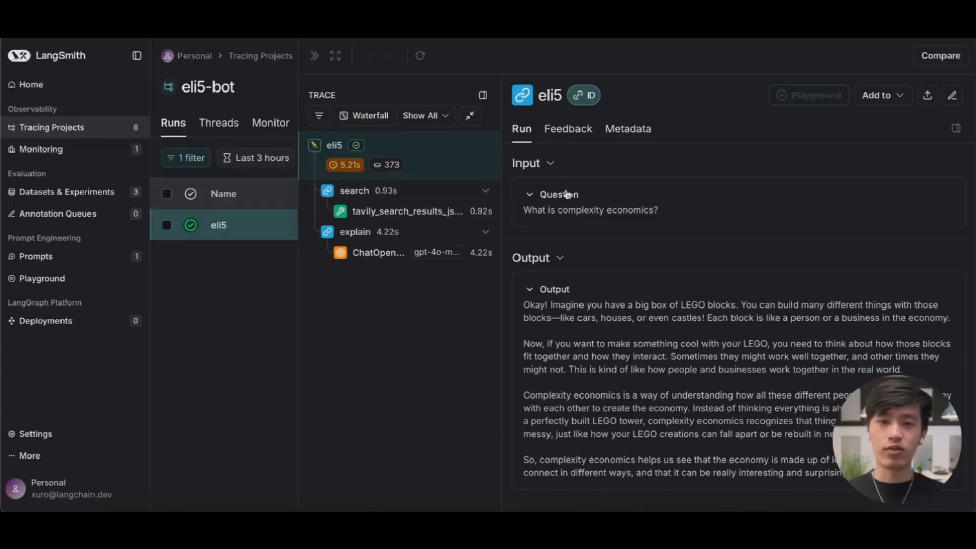
pyautogui.moveTo(641, 219)
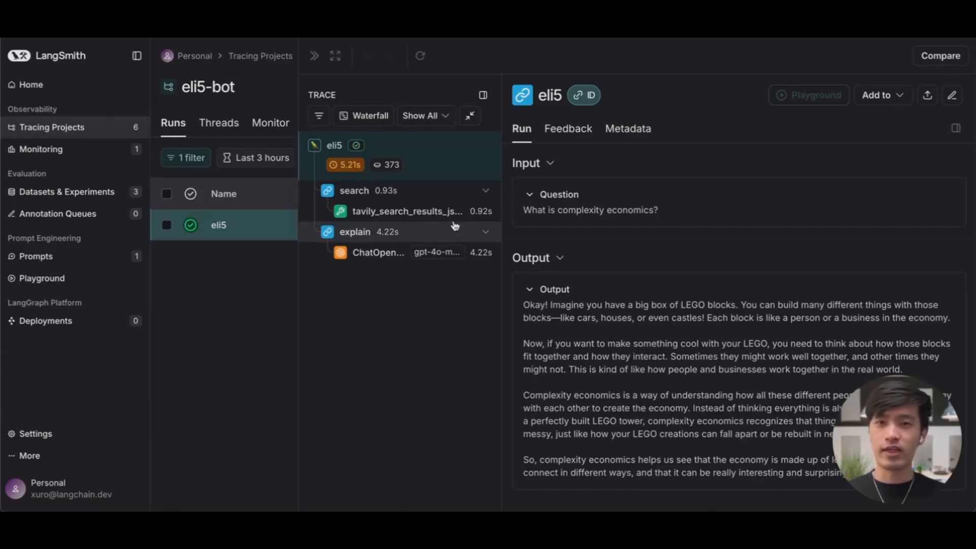
pyautogui.moveTo(314, 209)
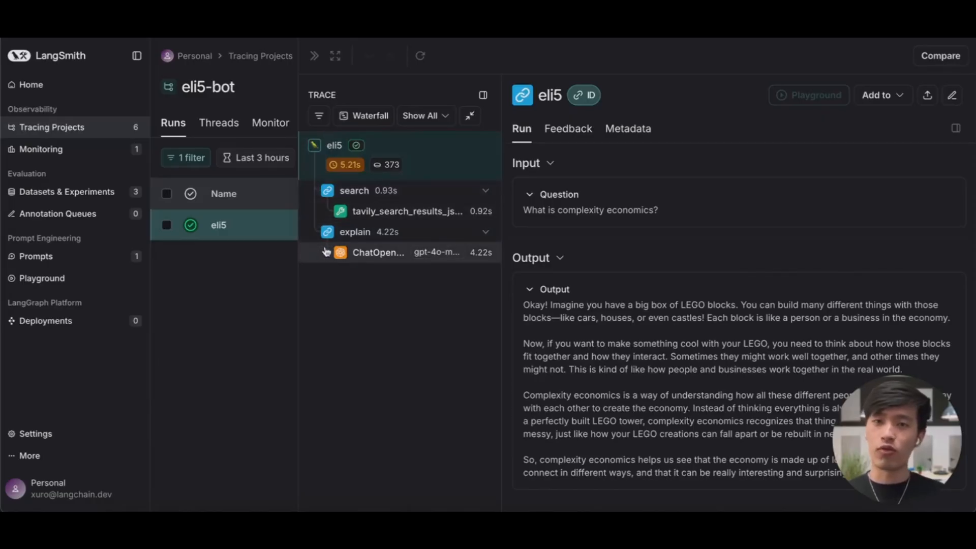
pyautogui.moveTo(320, 270)
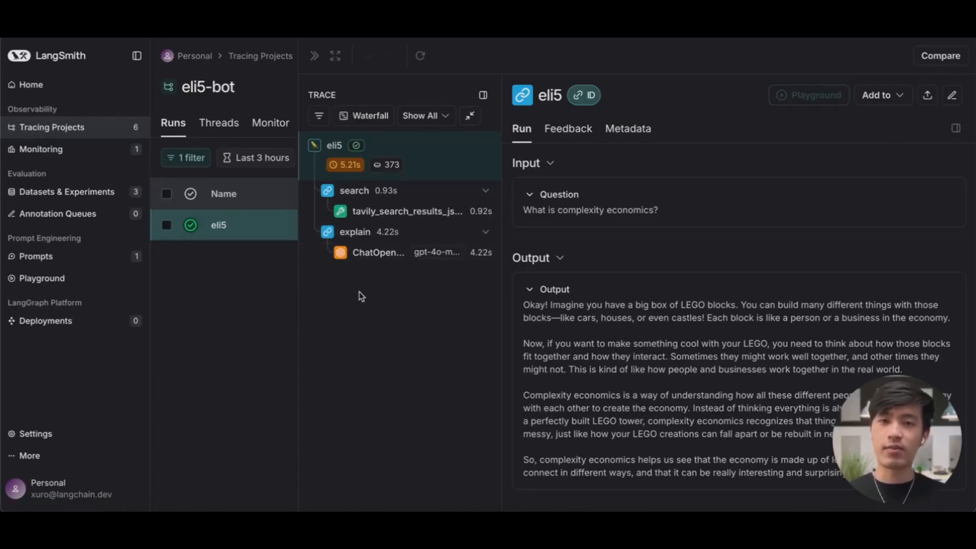
# Step: Inspect the ChatOpenAI call under explain: system prompt, retrieved context, human question and AI answer
pyautogui.click(378, 252)
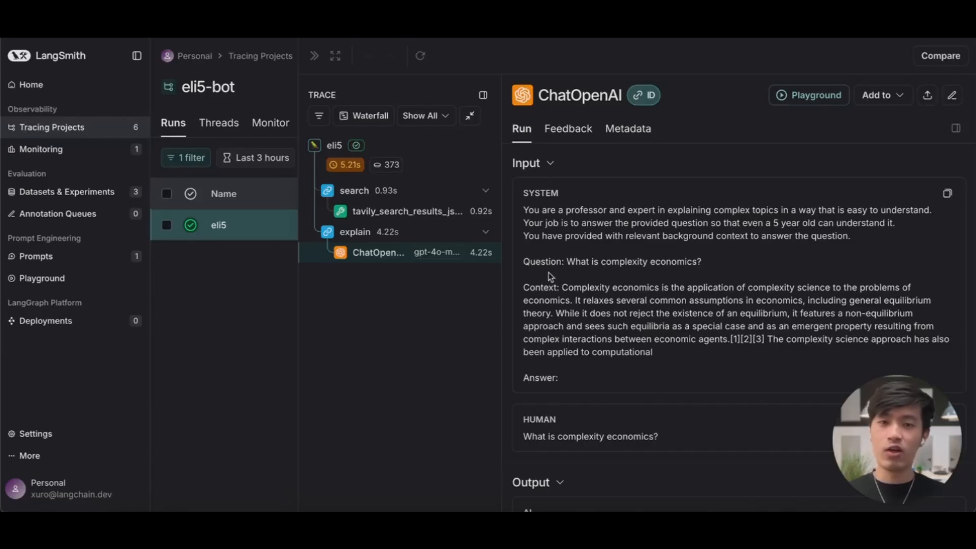
pyautogui.scroll(-3)
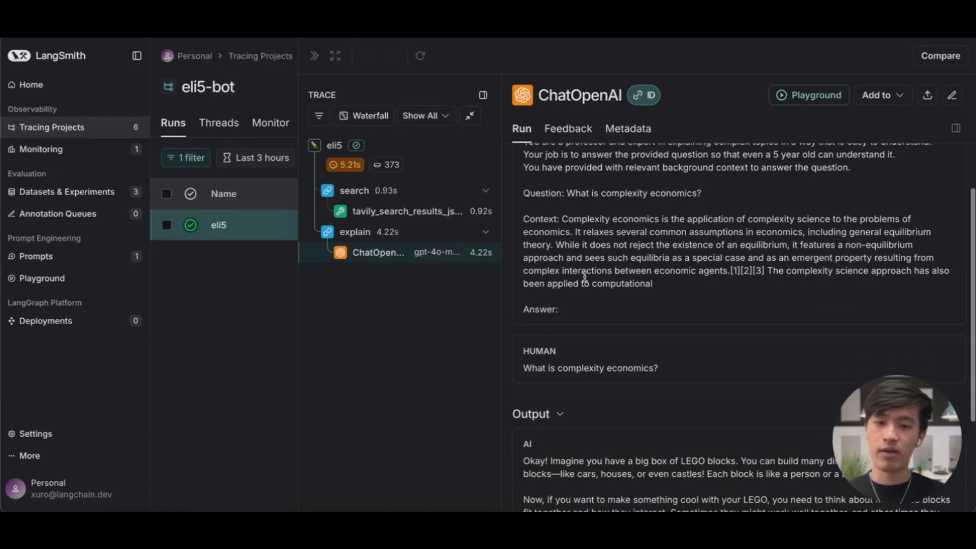
pyautogui.scroll(-3)
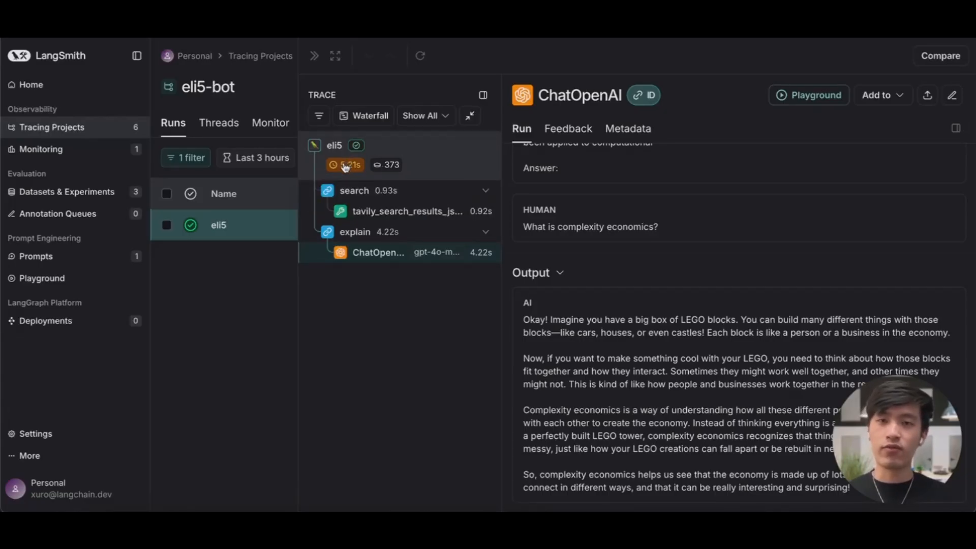
pyautogui.moveTo(370, 116)
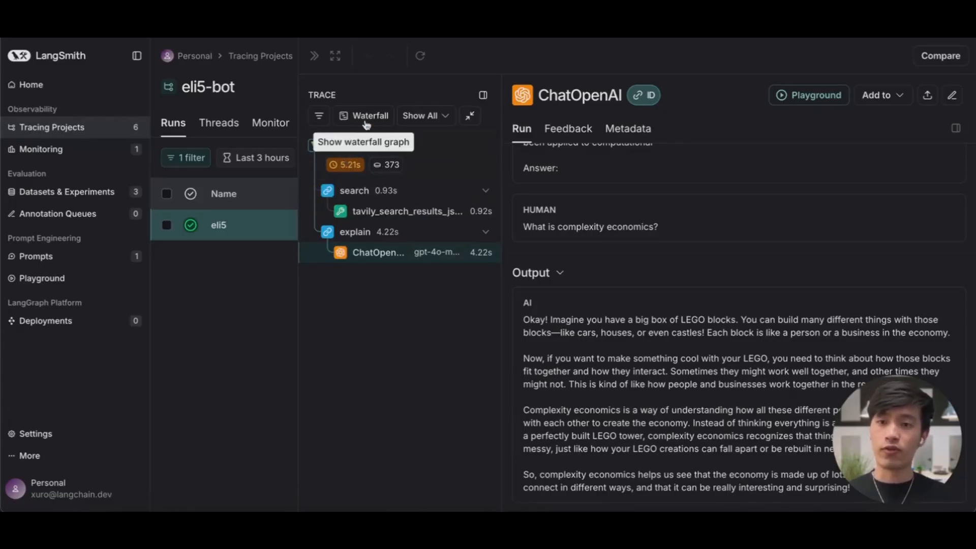
# Step: Switch the trace to Waterfall view: eli5 5.21s, search 0.93s, explain 4.22s
pyautogui.click(363, 116)
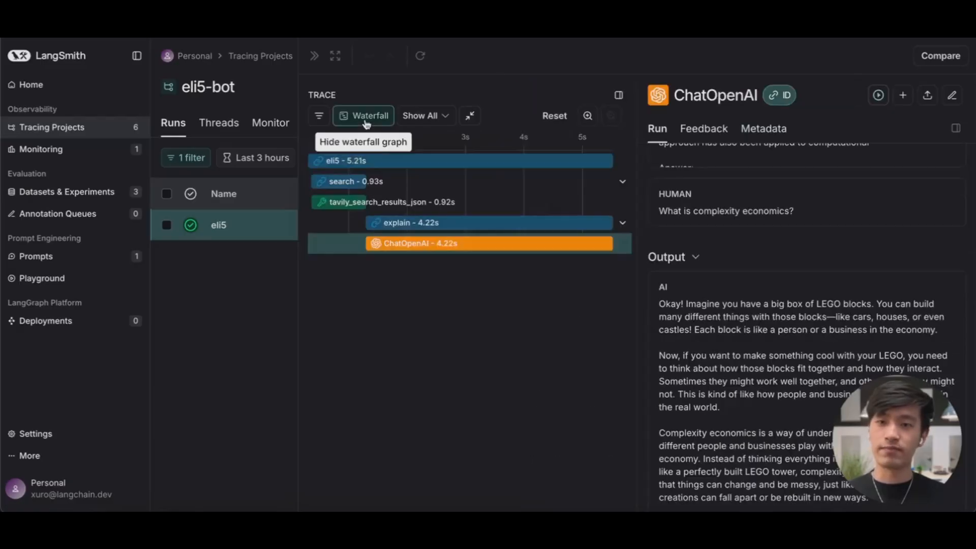
pyautogui.moveTo(405, 290)
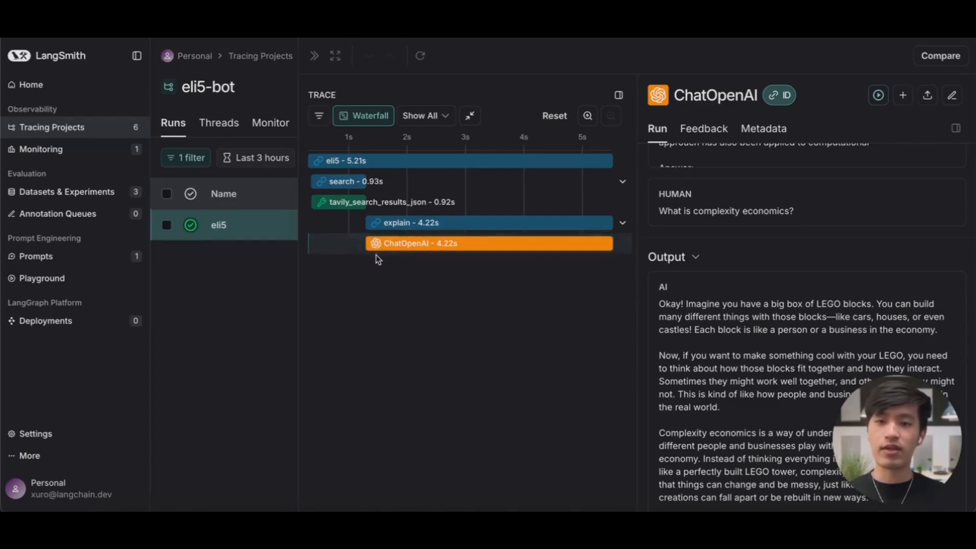
pyautogui.moveTo(372, 257)
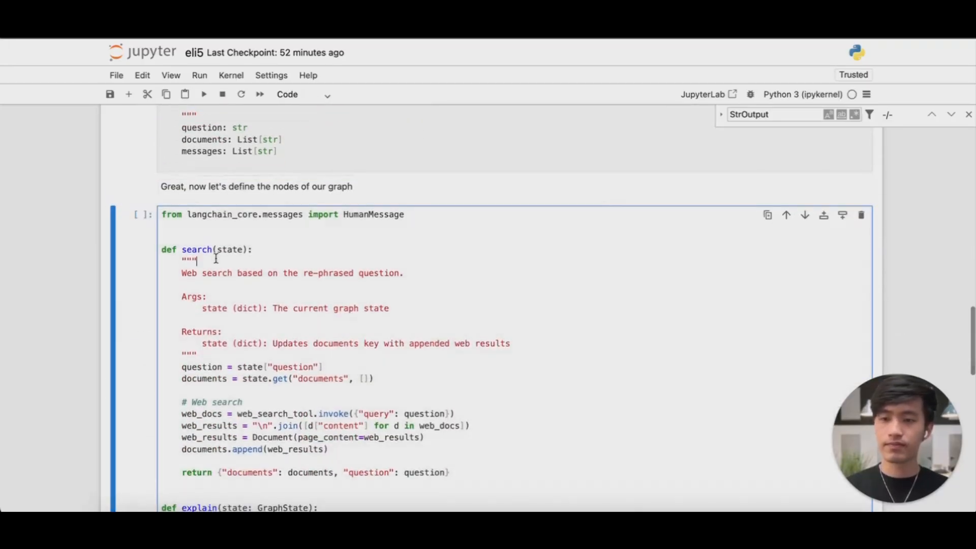
# Step: Run the StateGraph cell to draw the graph diagram, then run the ask helper and test cells
pyautogui.scroll(-3)
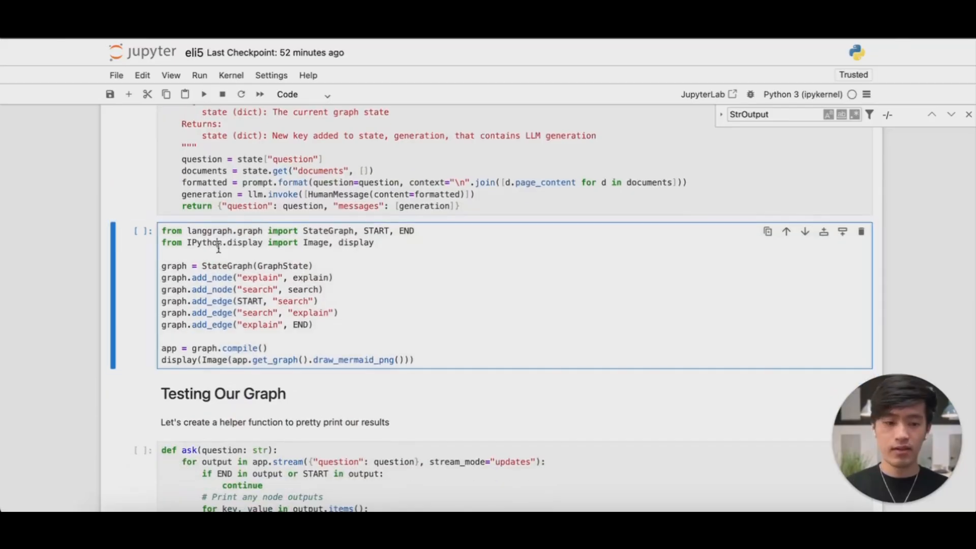
pyautogui.click(203, 94)
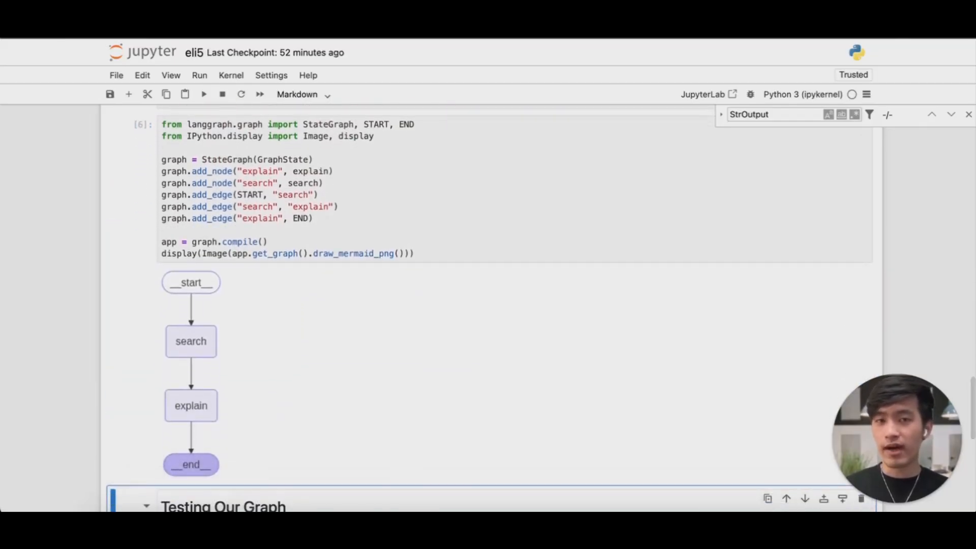
pyautogui.scroll(-3)
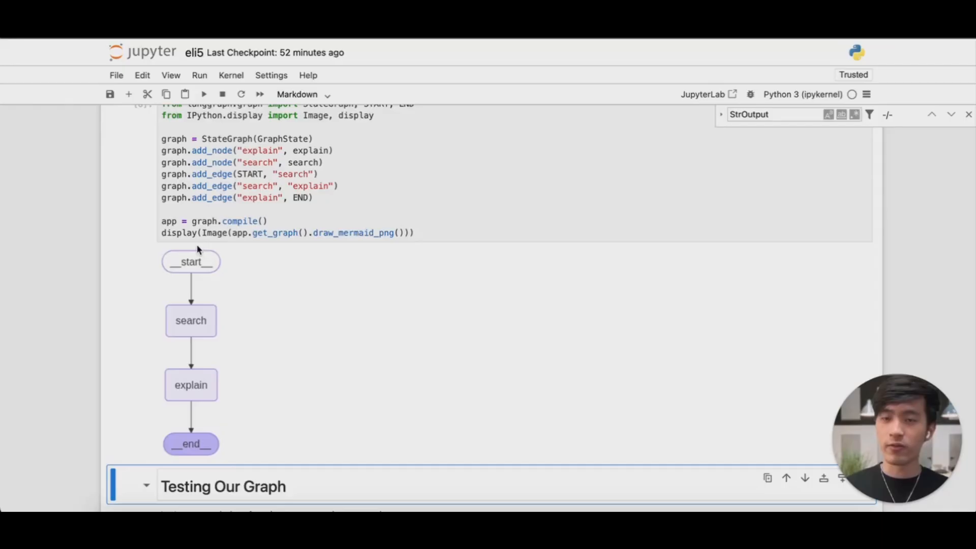
pyautogui.moveTo(229, 332)
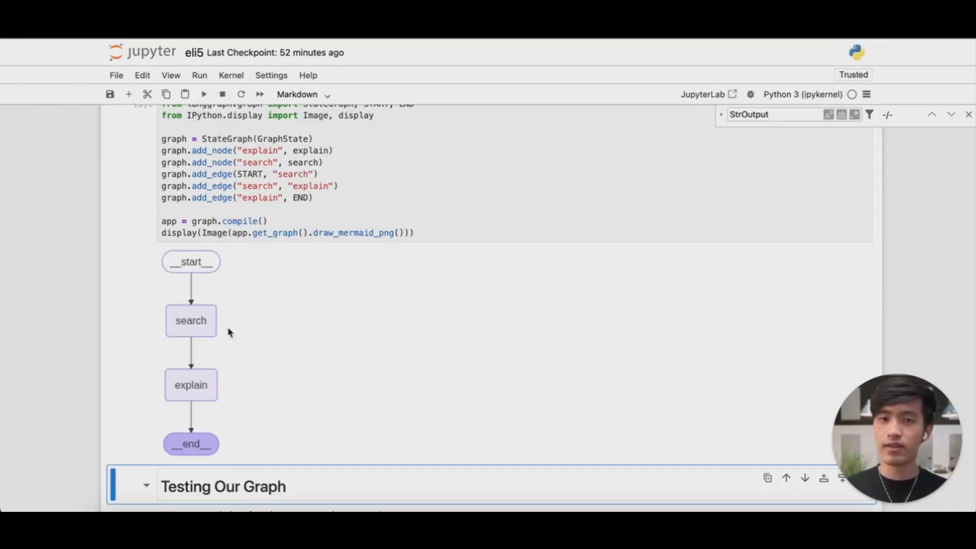
pyautogui.moveTo(223, 383)
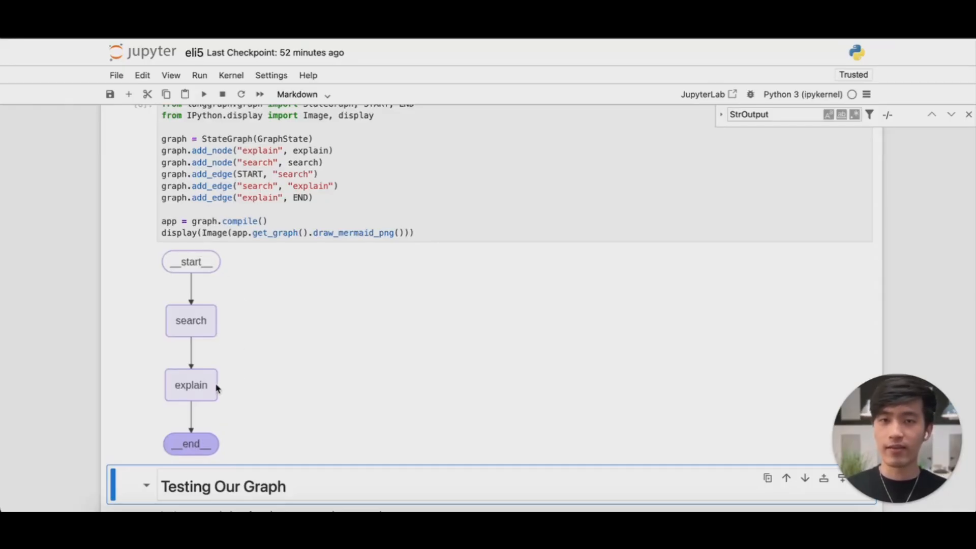
pyautogui.moveTo(247, 439)
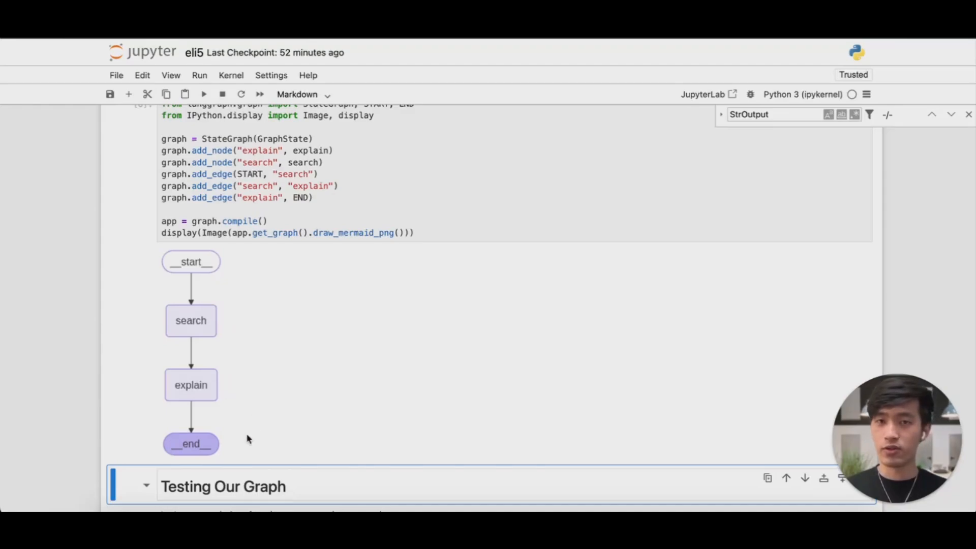
pyautogui.scroll(-3)
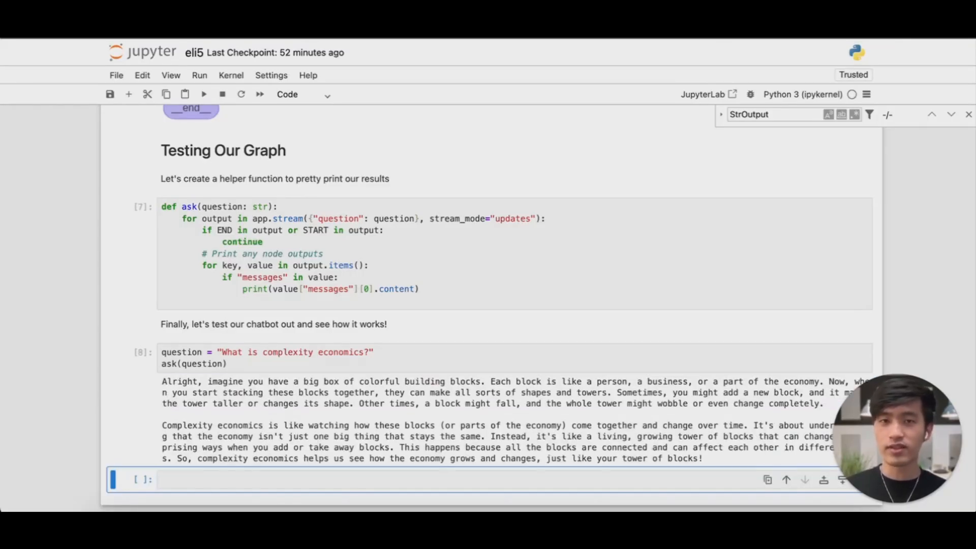
pyautogui.scroll(-3)
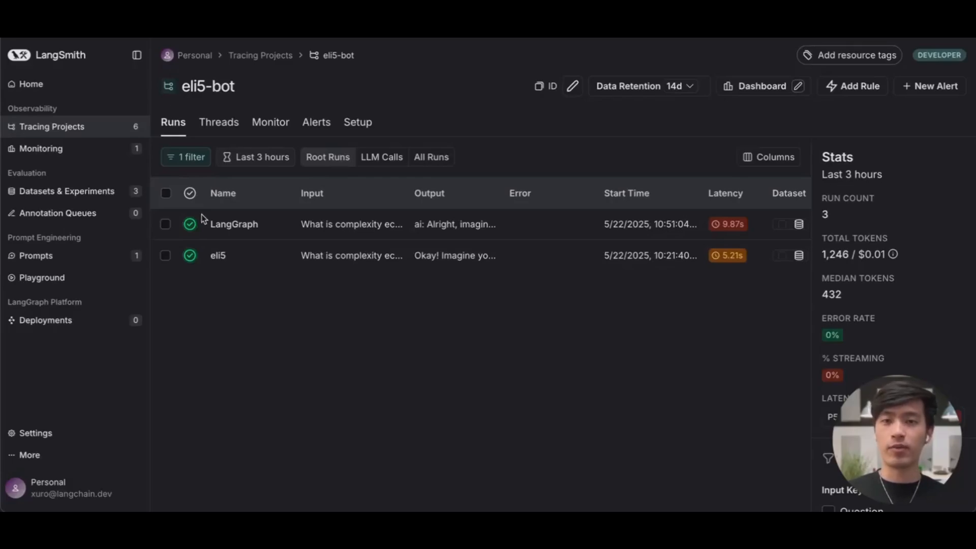
pyautogui.moveTo(222, 228)
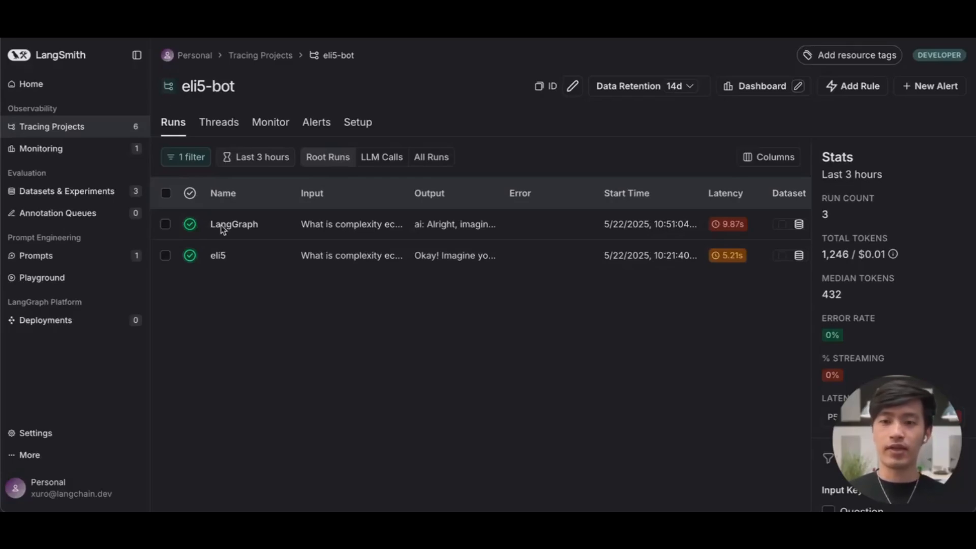
# Step: Open the LangGraph run in the eli5-bot Runs table to view its search and explain steps
pyautogui.click(234, 223)
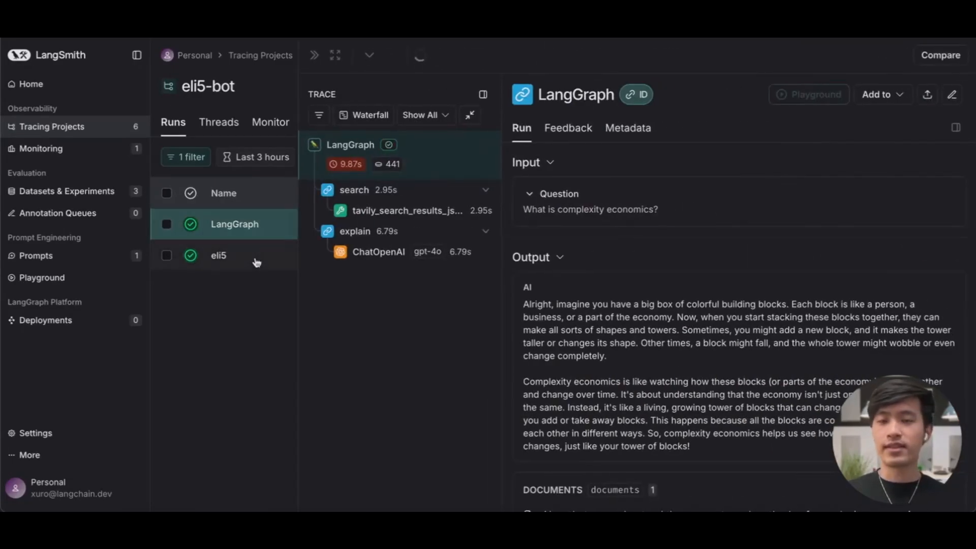